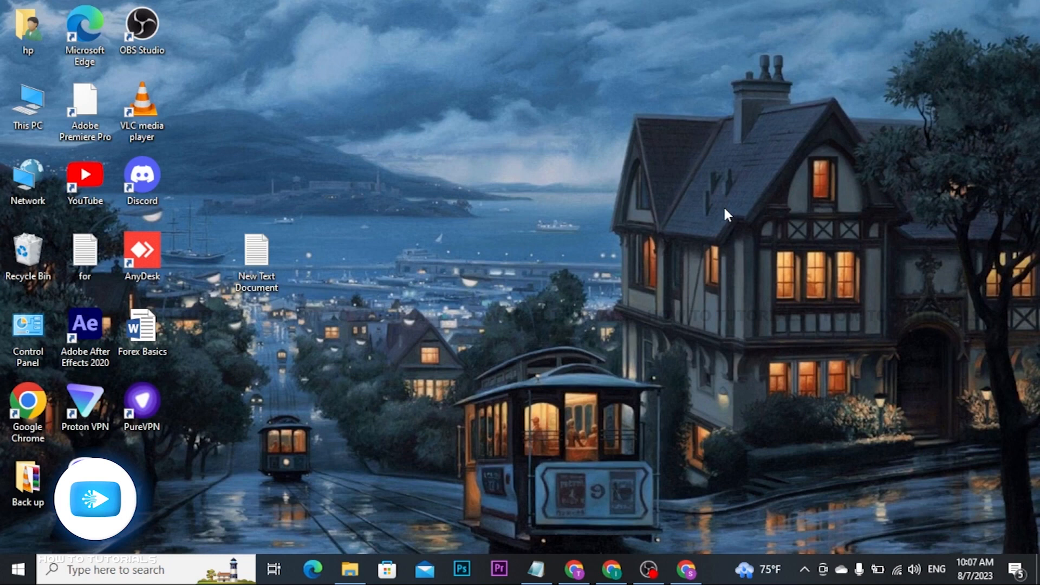
pyautogui.moveTo(688, 413)
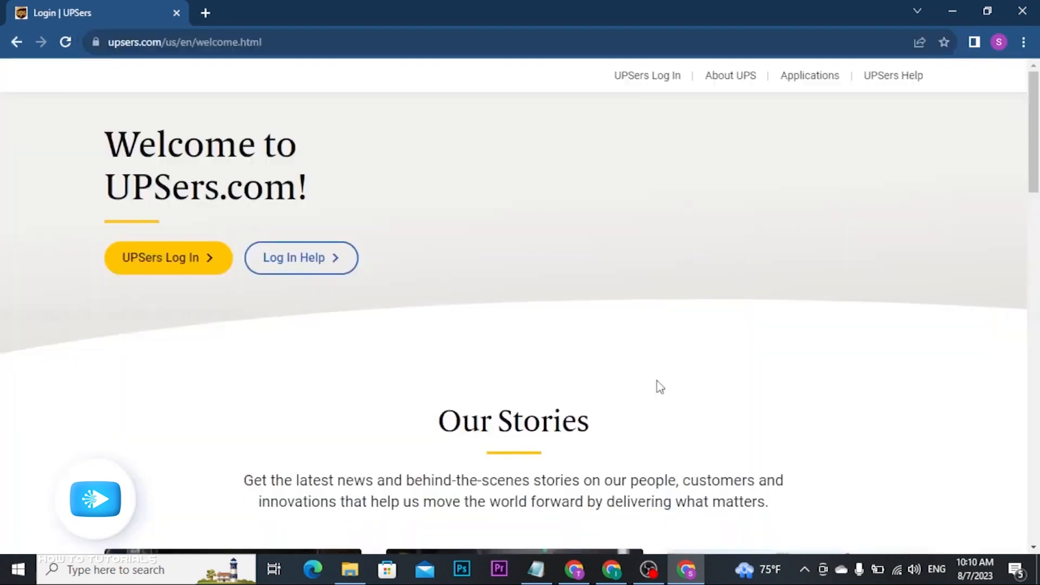
pyautogui.moveTo(483, 191)
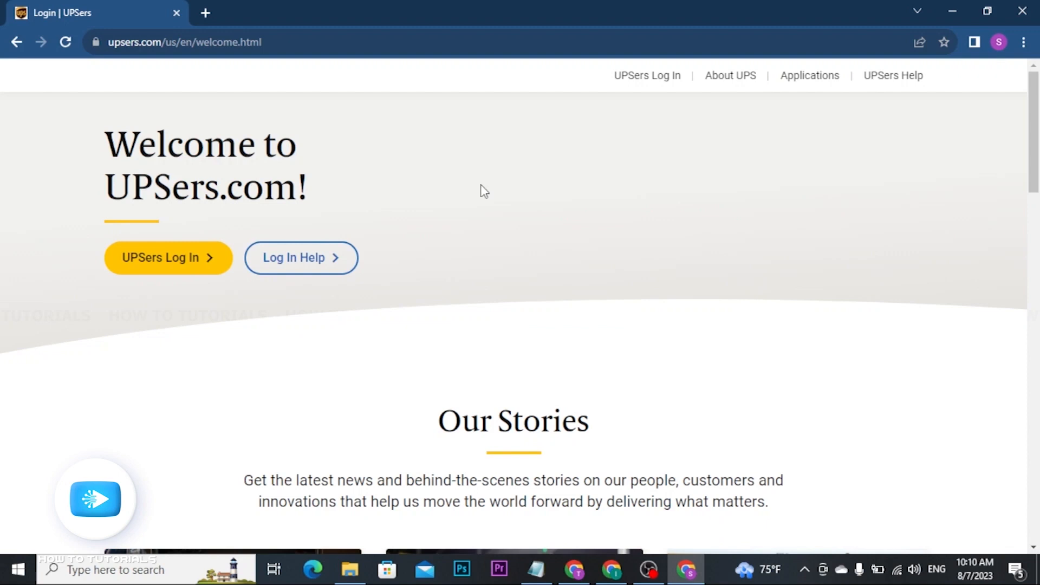
pyautogui.moveTo(277, 151)
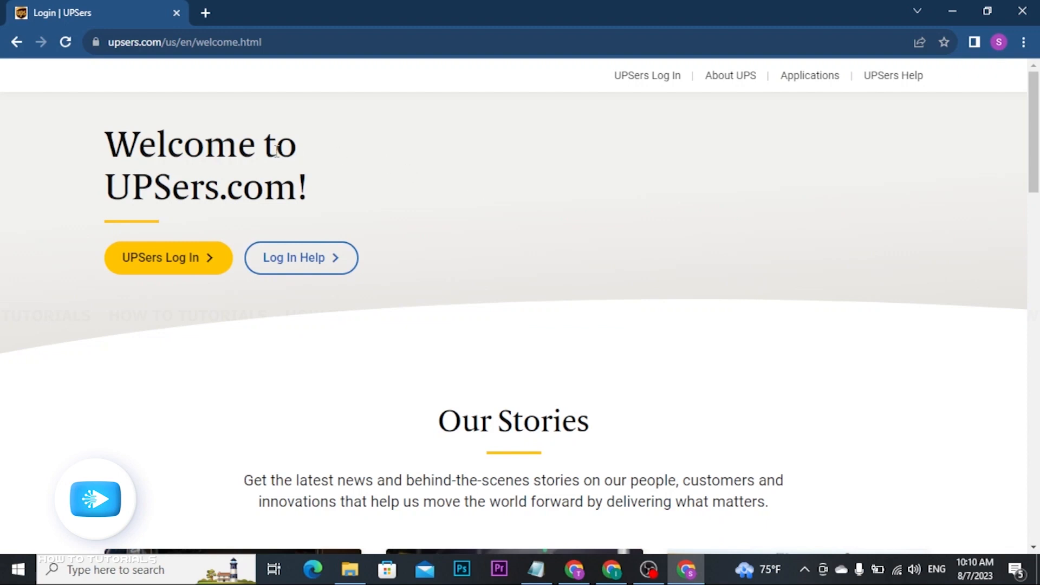
pyautogui.moveTo(159, 264)
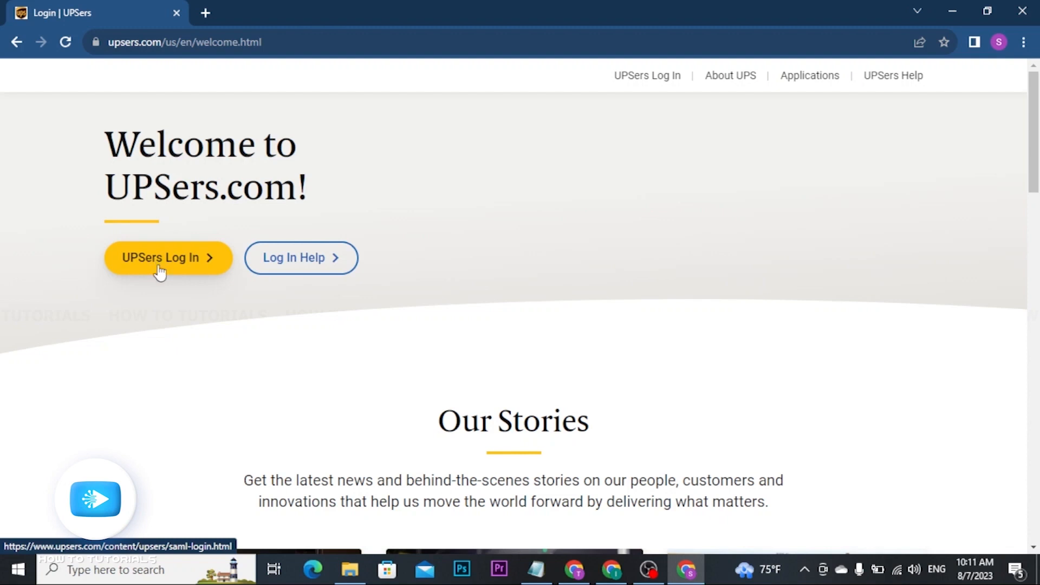
pyautogui.moveTo(623, 91)
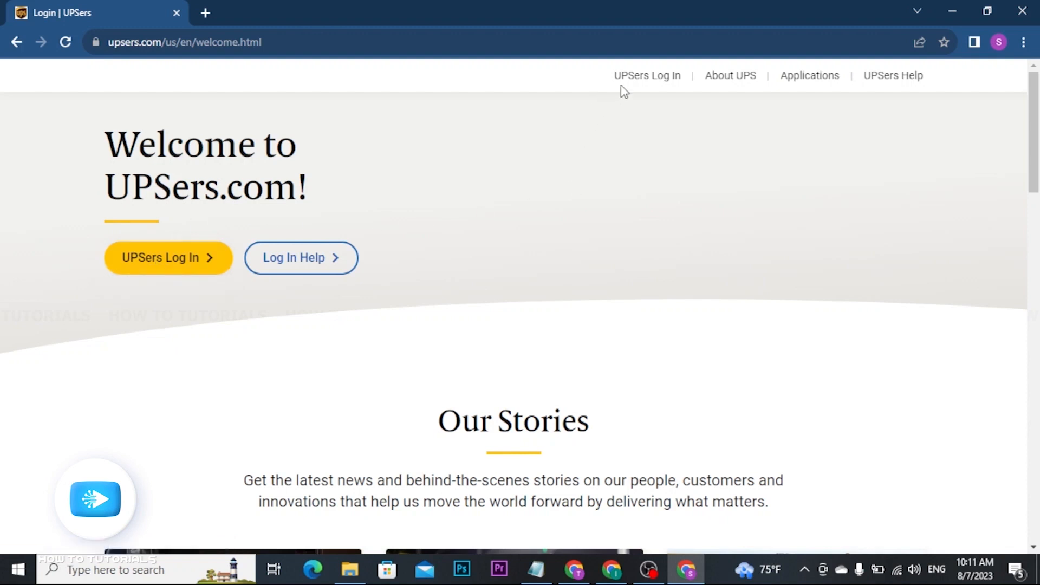
pyautogui.moveTo(647, 74)
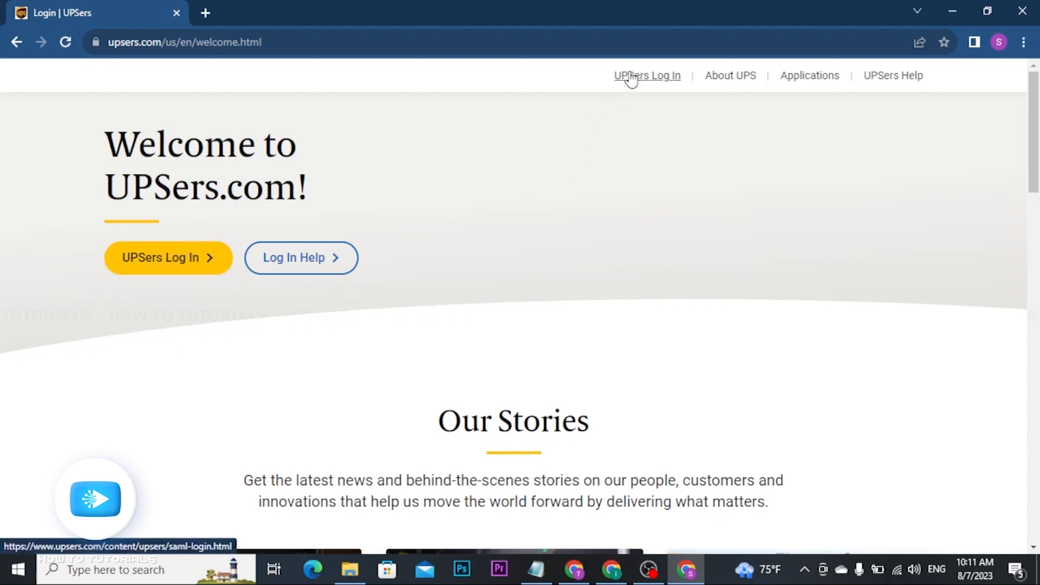
pyautogui.moveTo(635, 84)
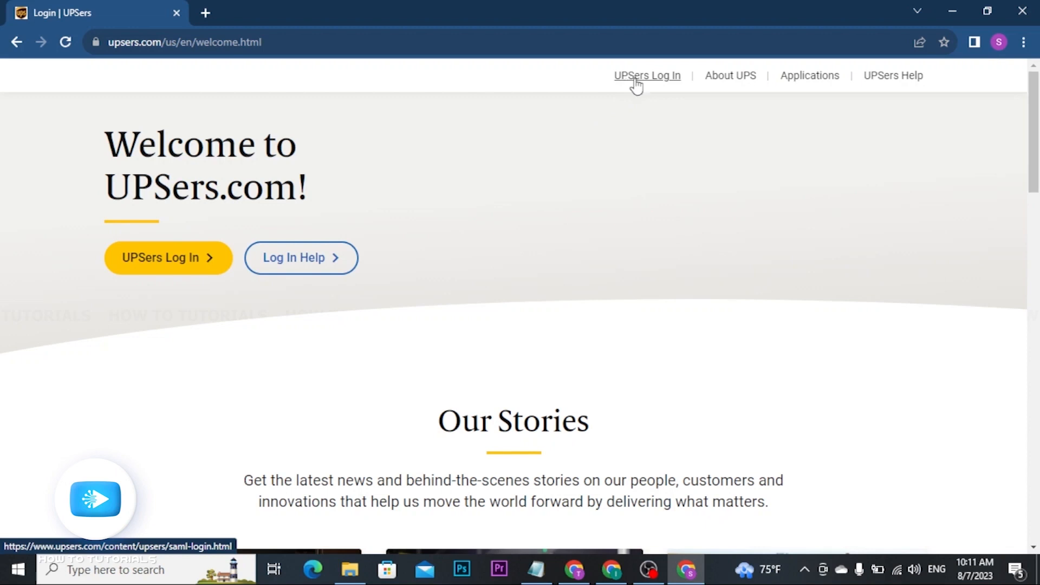
pyautogui.moveTo(499, 119)
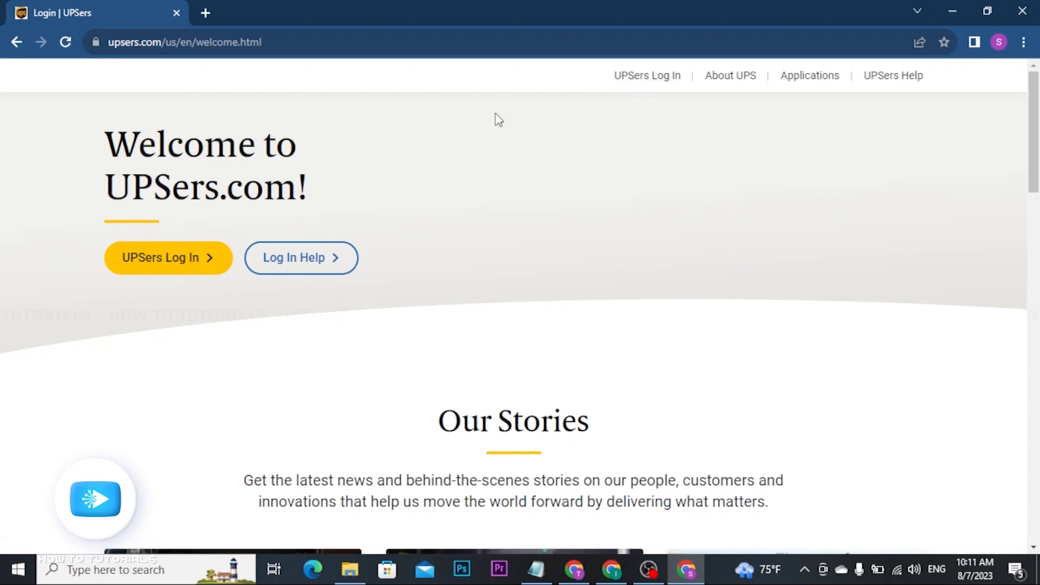
# Step: Start the employee login via the 'UPSers Log In' link on the welcome page
pyautogui.click(167, 258)
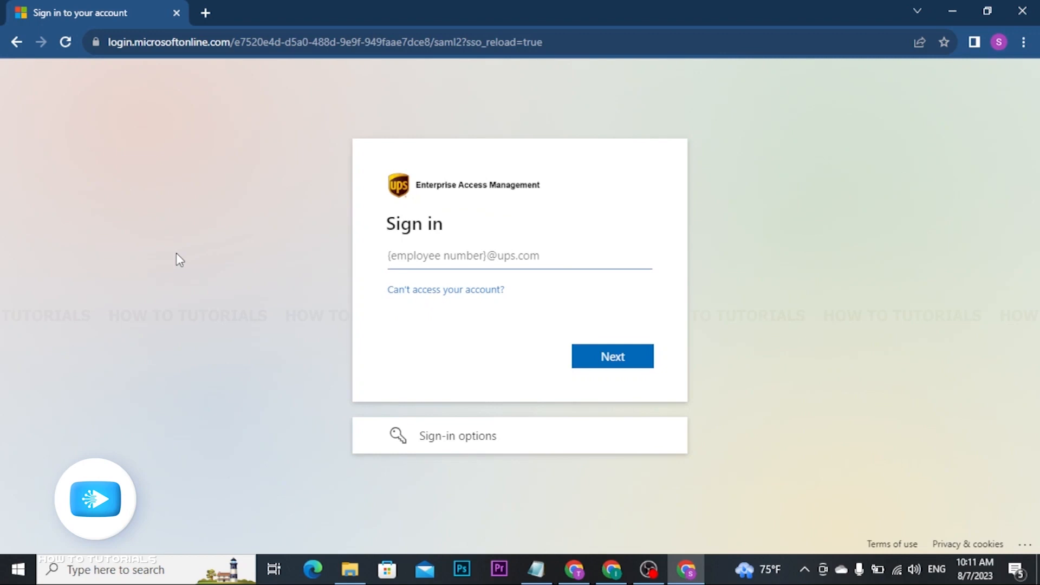
pyautogui.click(519, 255)
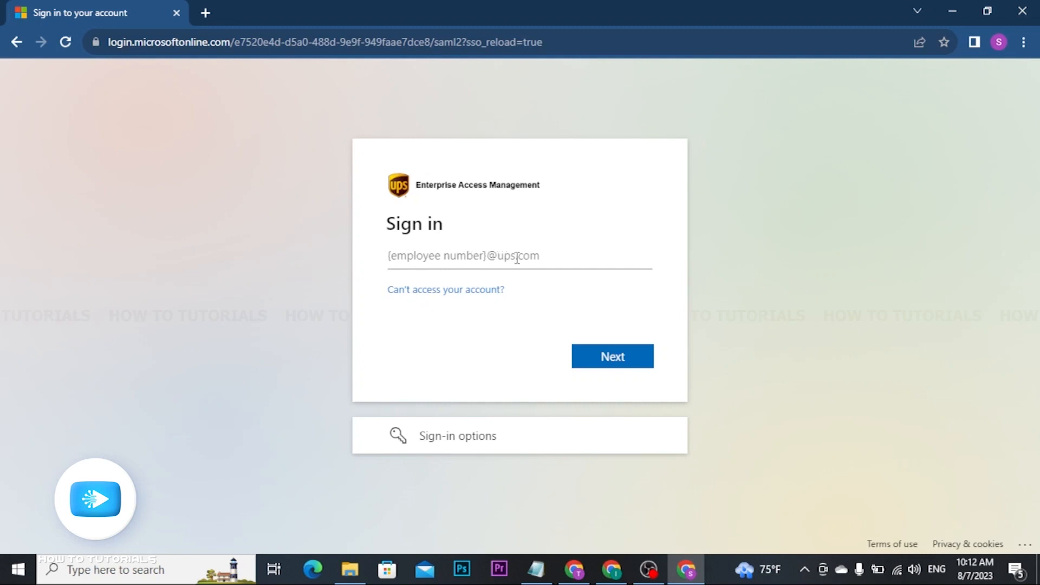
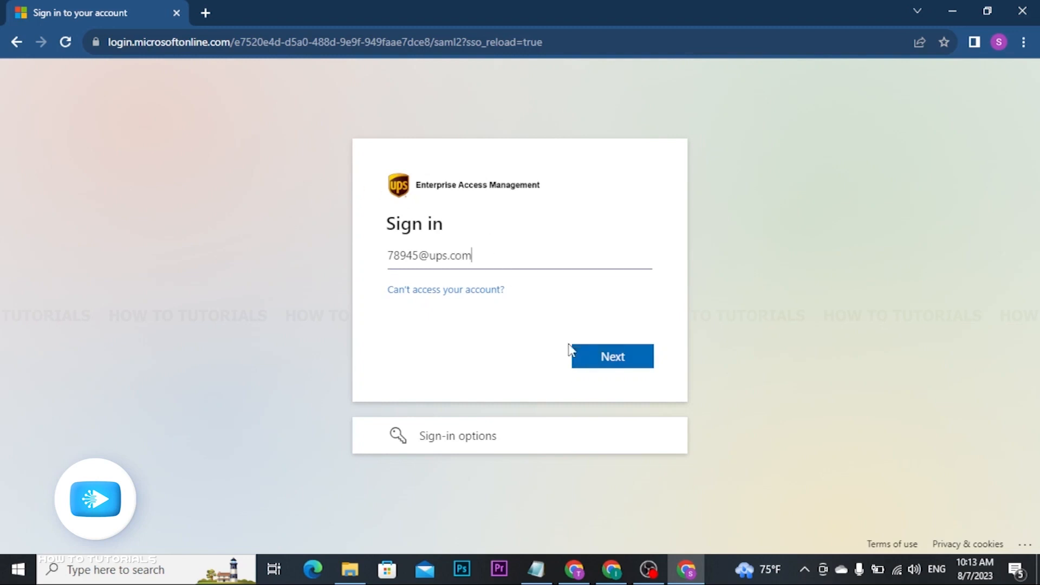
pyautogui.click(611, 356)
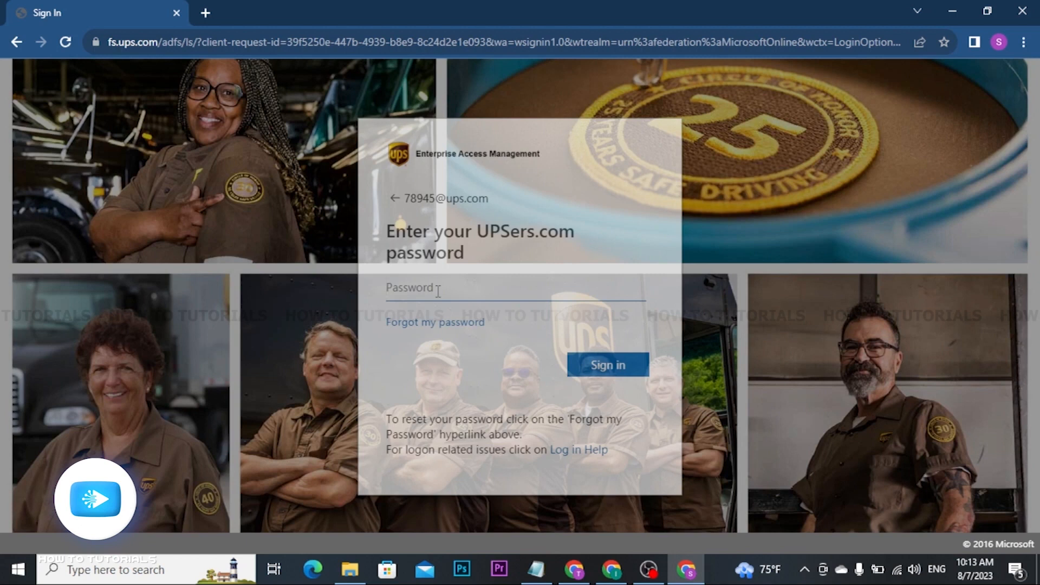
# Step: Enter the masked account password in the UPSers.com password field without submitting
pyautogui.write('password')
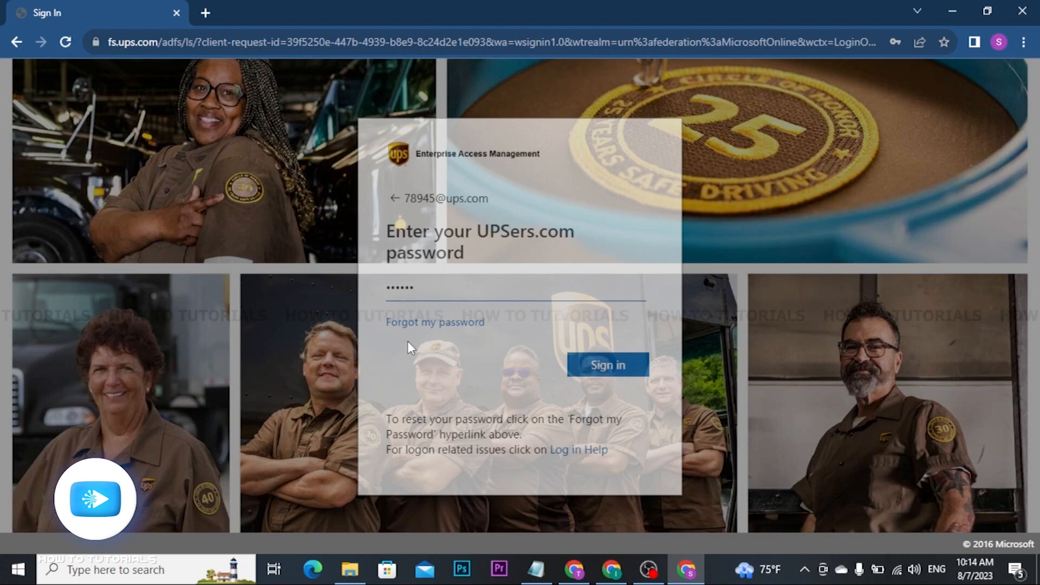
pyautogui.write('•')
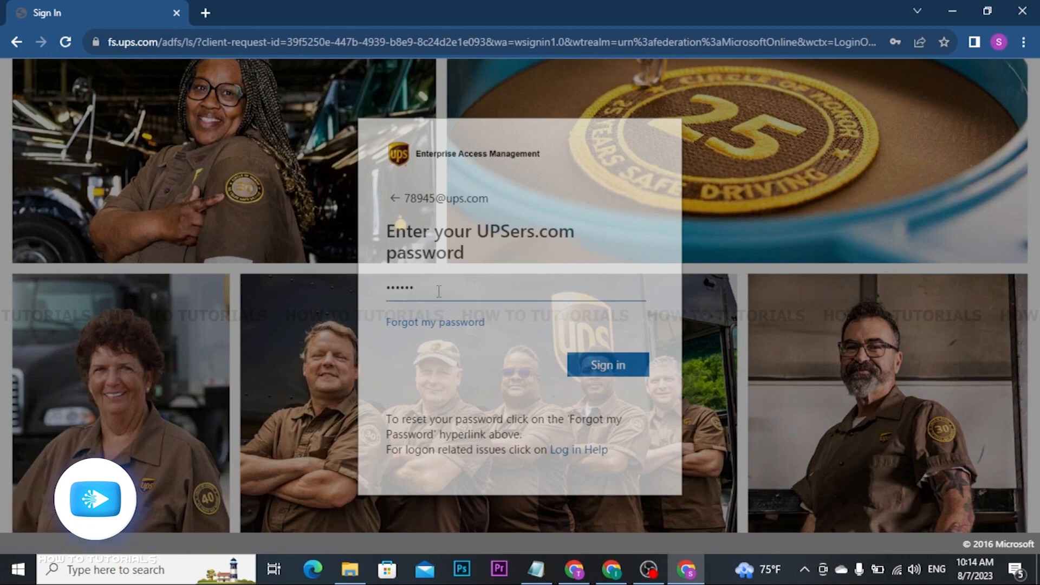
pyautogui.moveTo(434, 323)
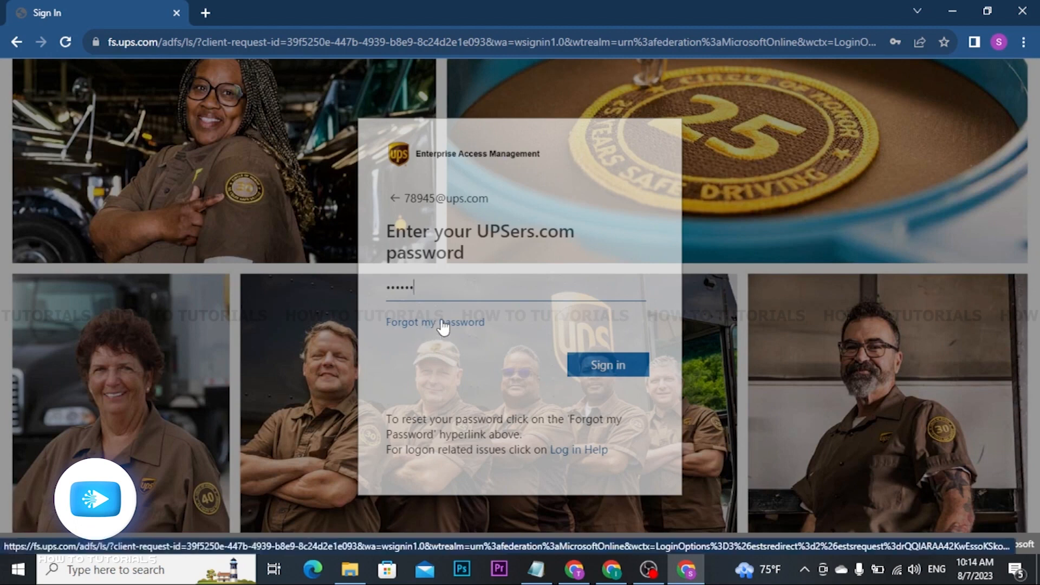
pyautogui.moveTo(447, 356)
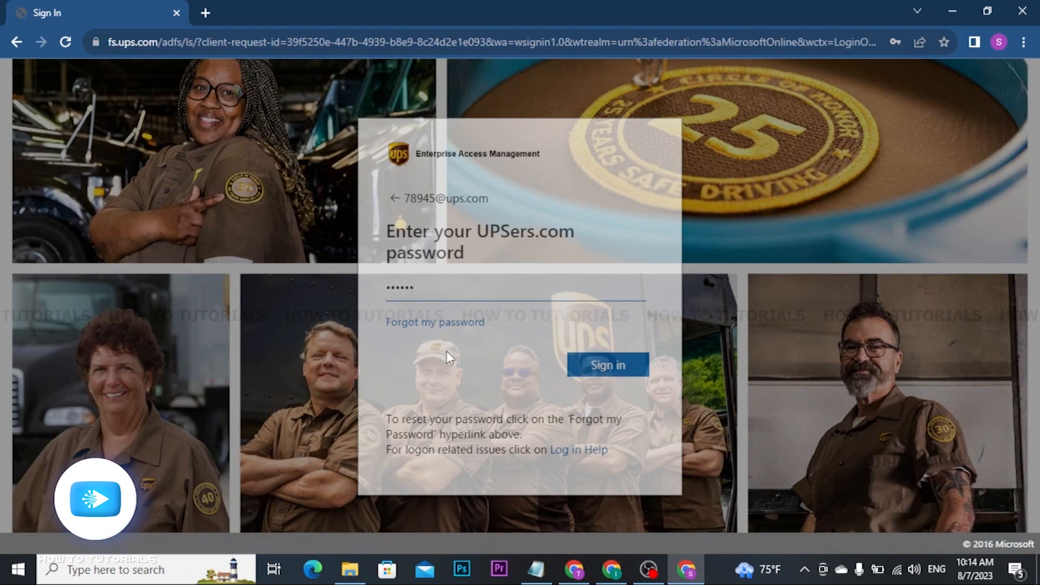